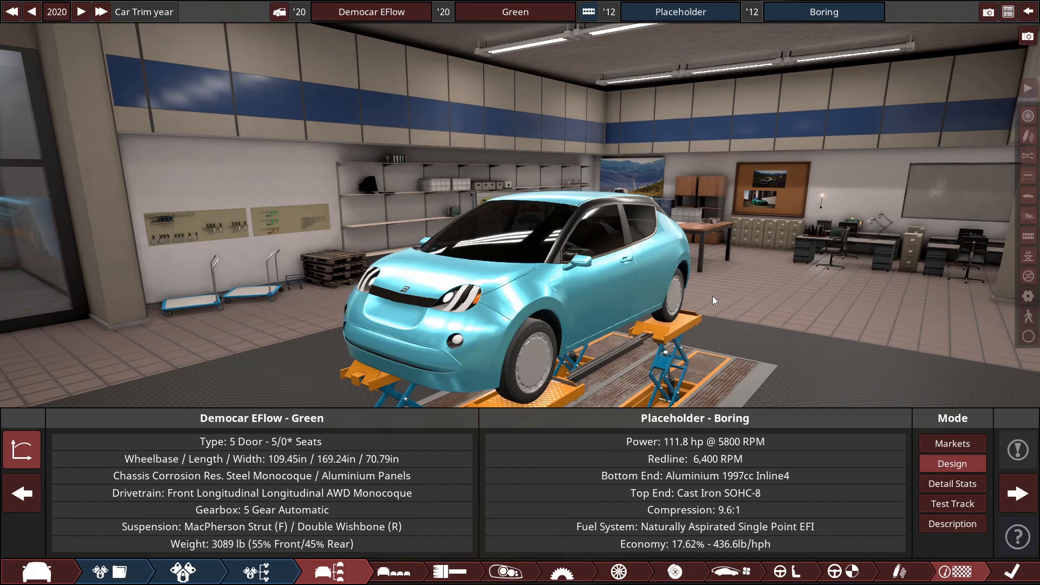
pyautogui.moveTo(701, 315)
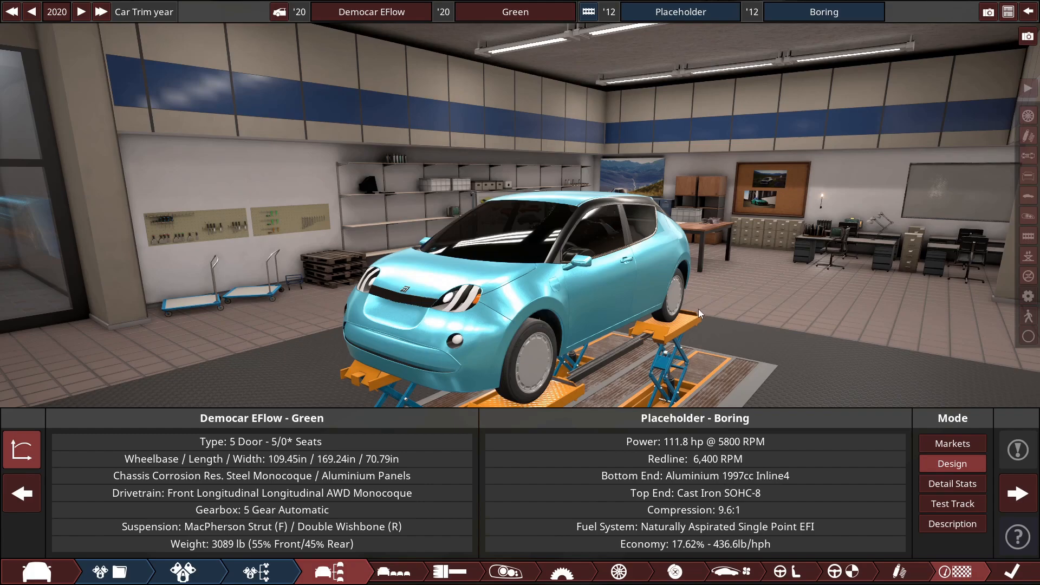
pyautogui.moveTo(654, 324)
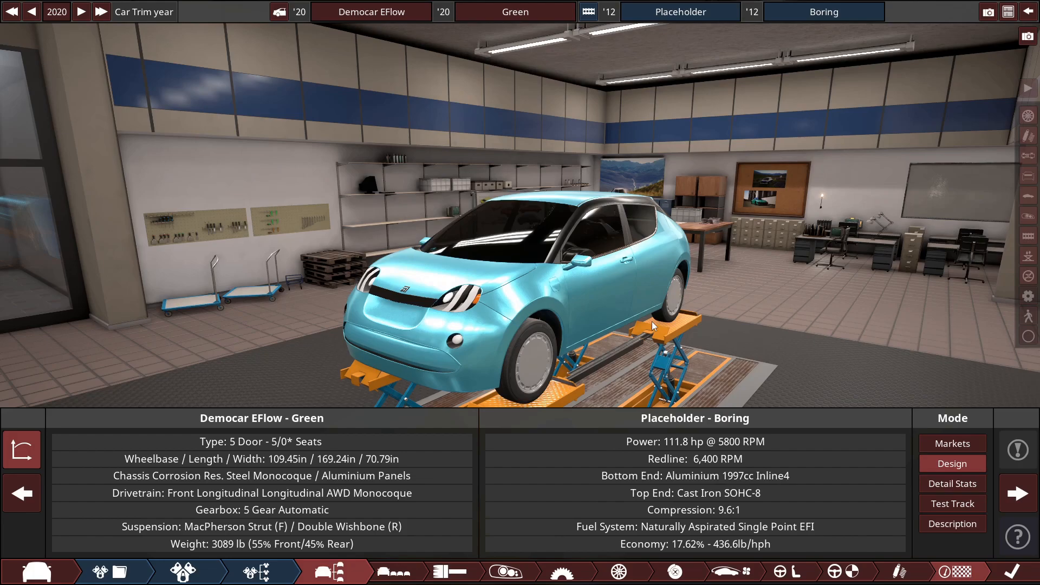
pyautogui.moveTo(723, 342)
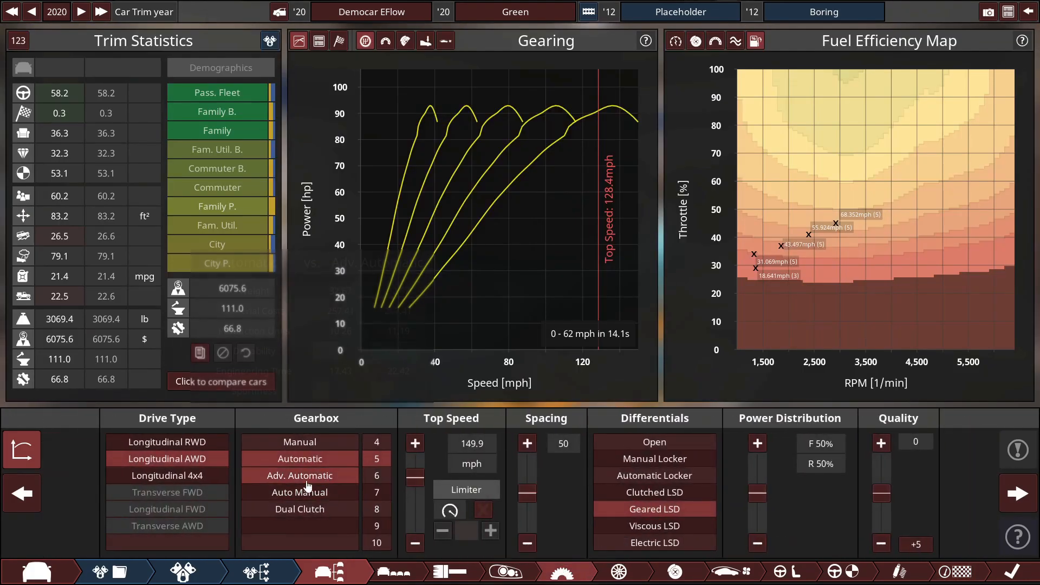
# Step: Show the Drivetrain page with gearbox, differentials and gearing charts
pyautogui.click(299, 474)
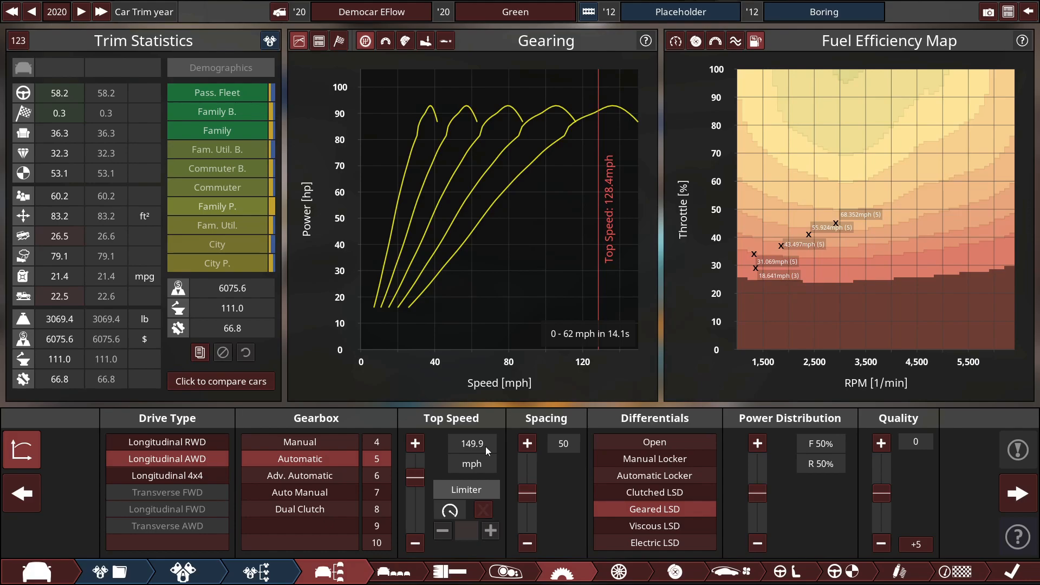
pyautogui.moveTo(488, 450)
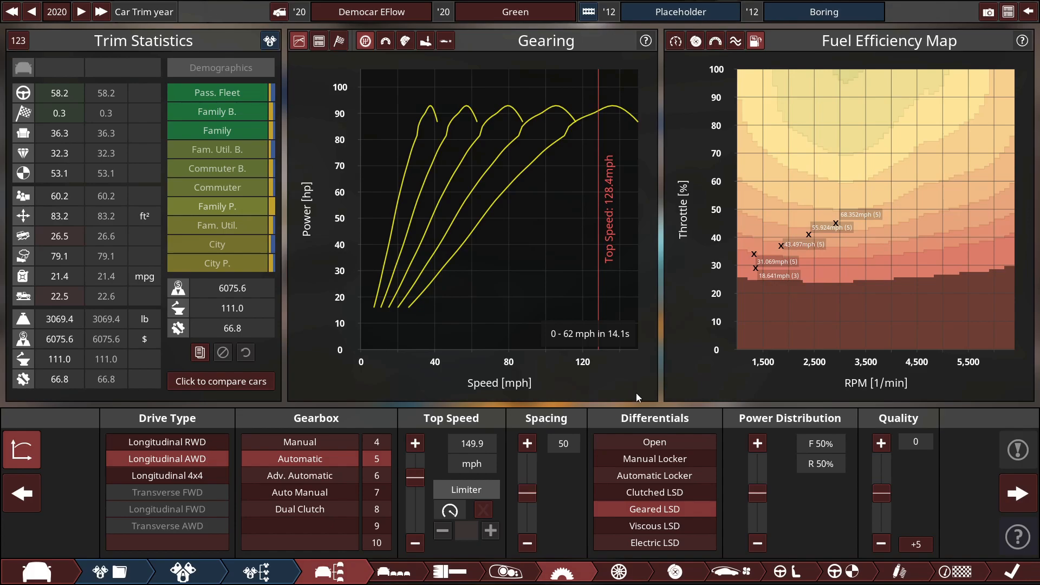
pyautogui.moveTo(506, 451)
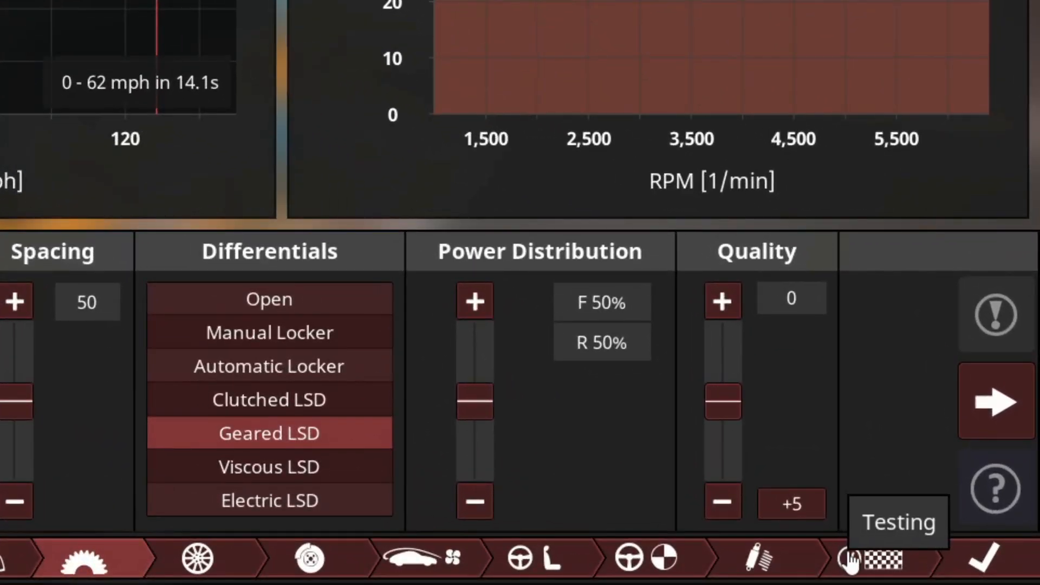
# Step: On the Summary page, enter !ev! as the trim description
pyautogui.click(883, 558)
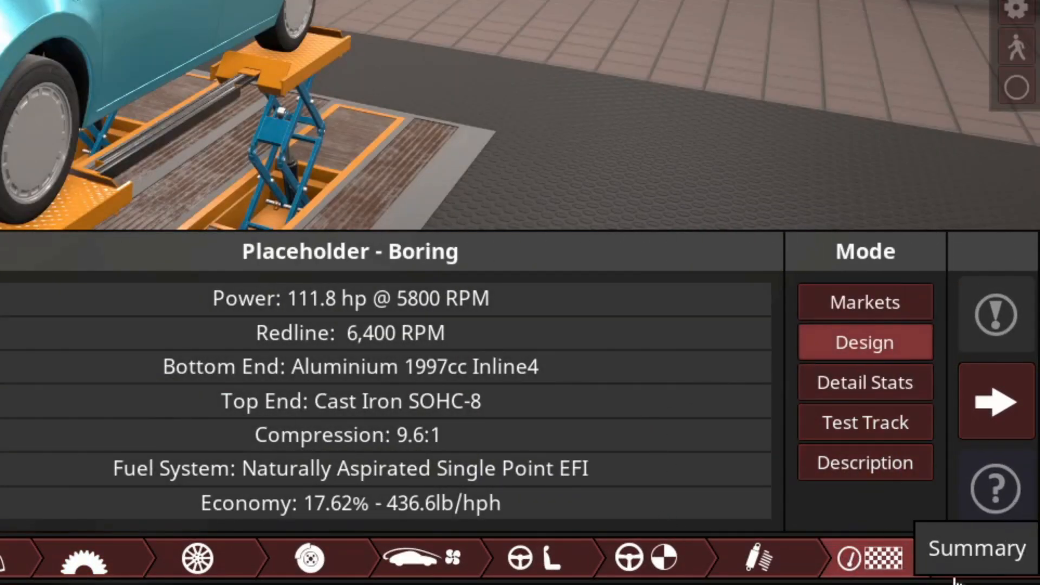
pyautogui.click(865, 462)
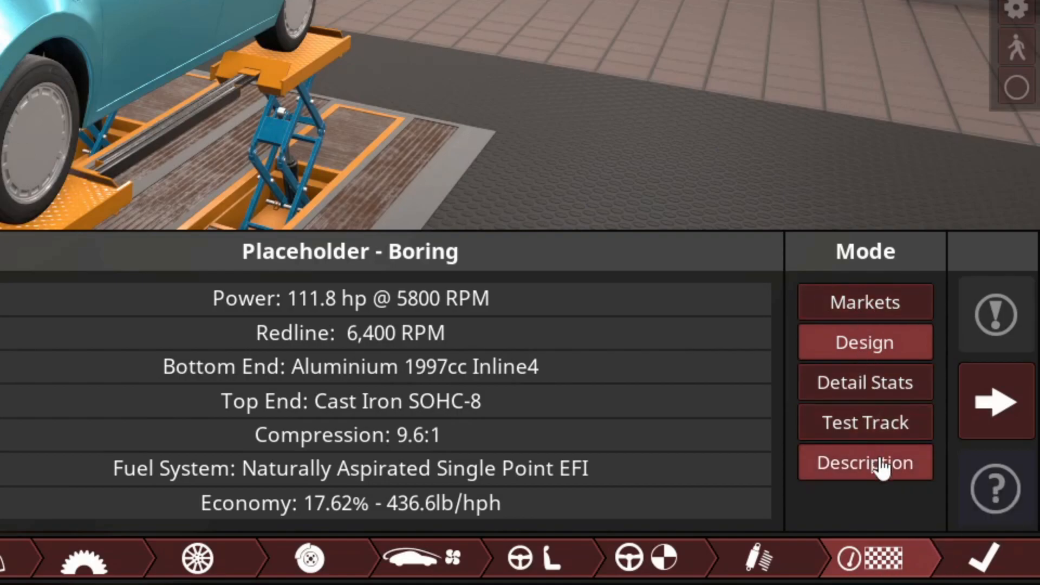
pyautogui.click(864, 463)
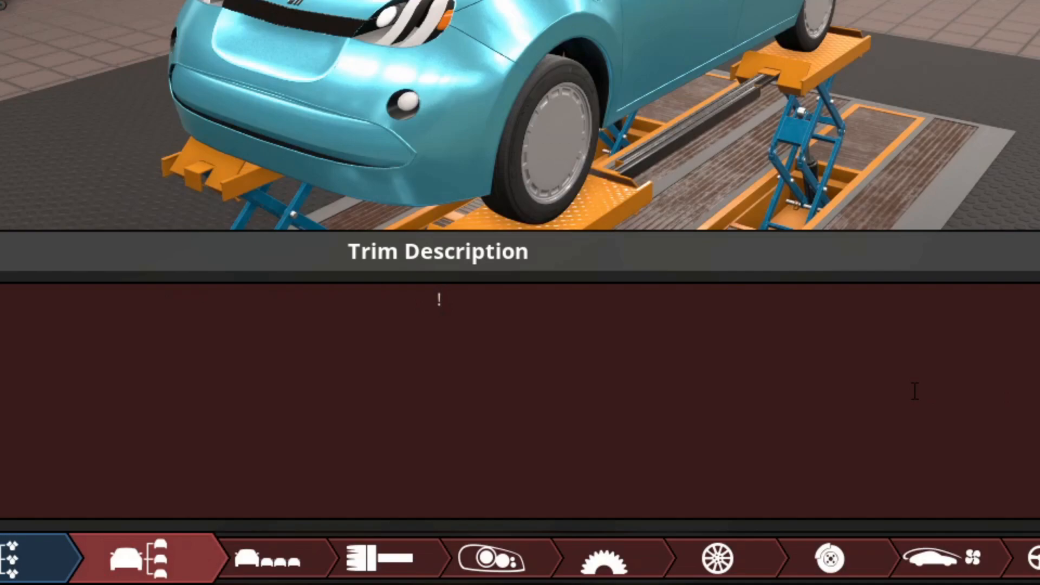
pyautogui.write('ev!')
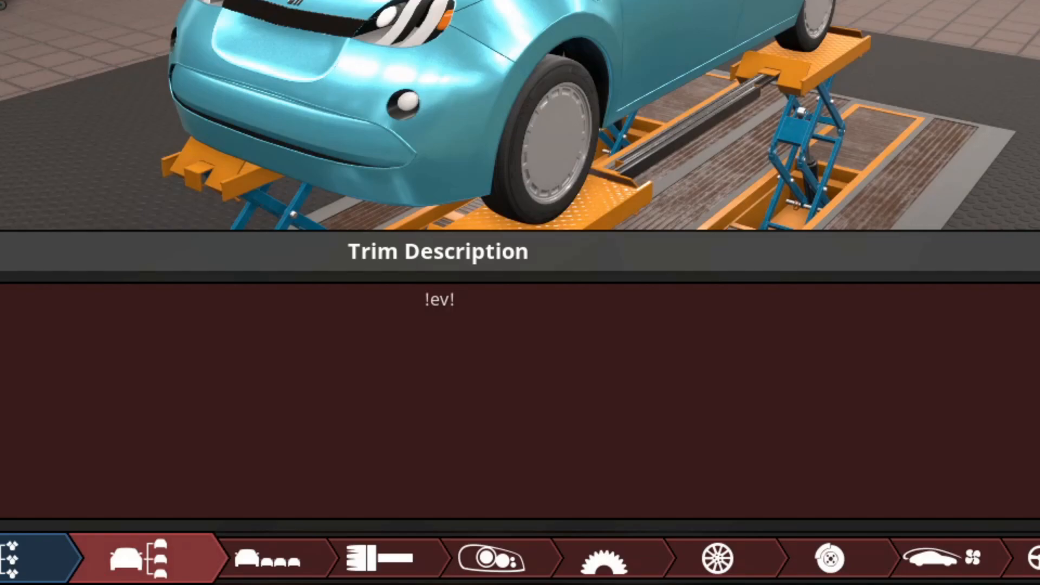
pyautogui.moveTo(723, 129)
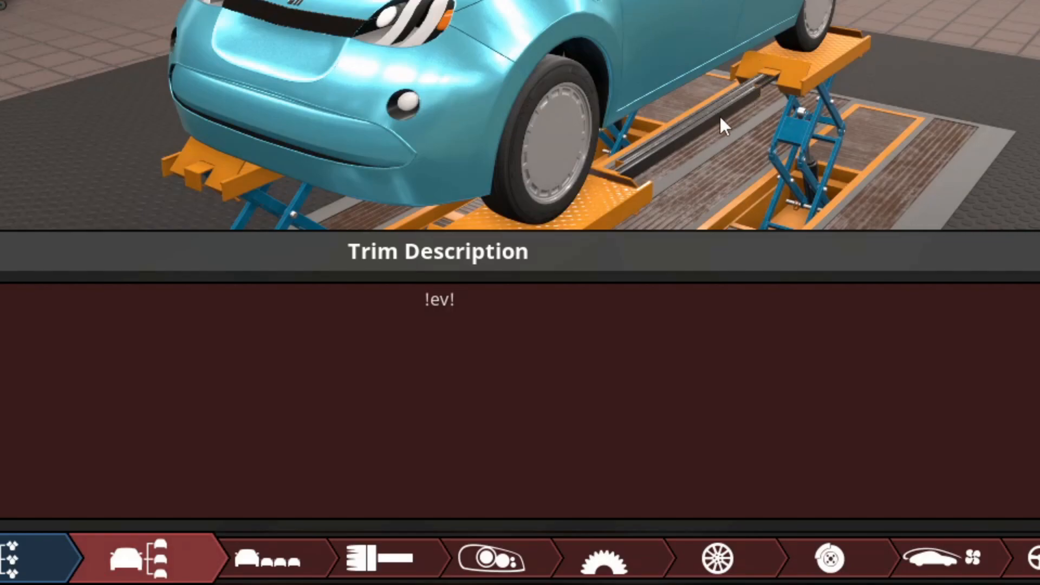
pyautogui.moveTo(710, 90)
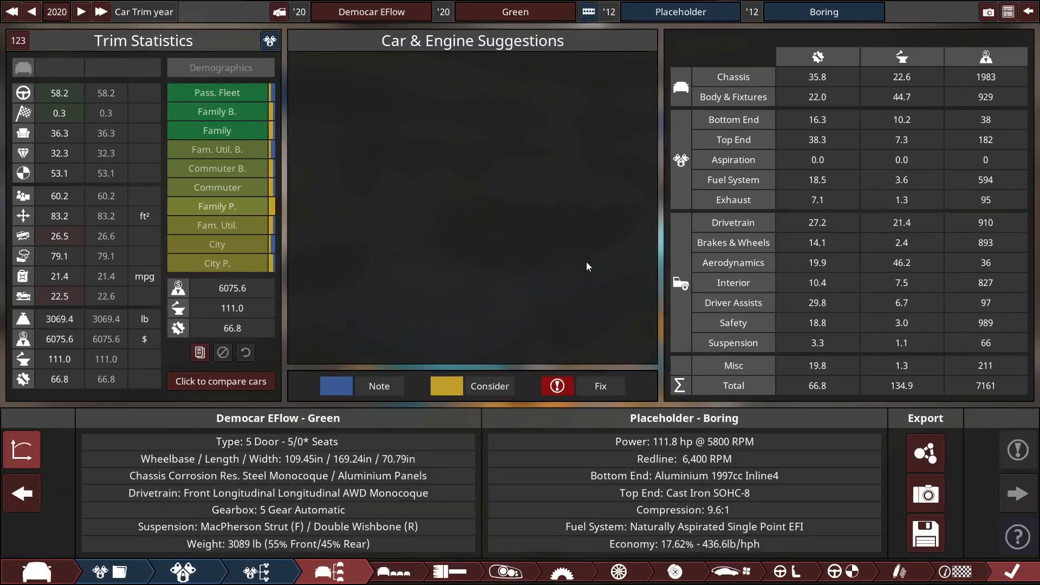
pyautogui.moveTo(554, 284)
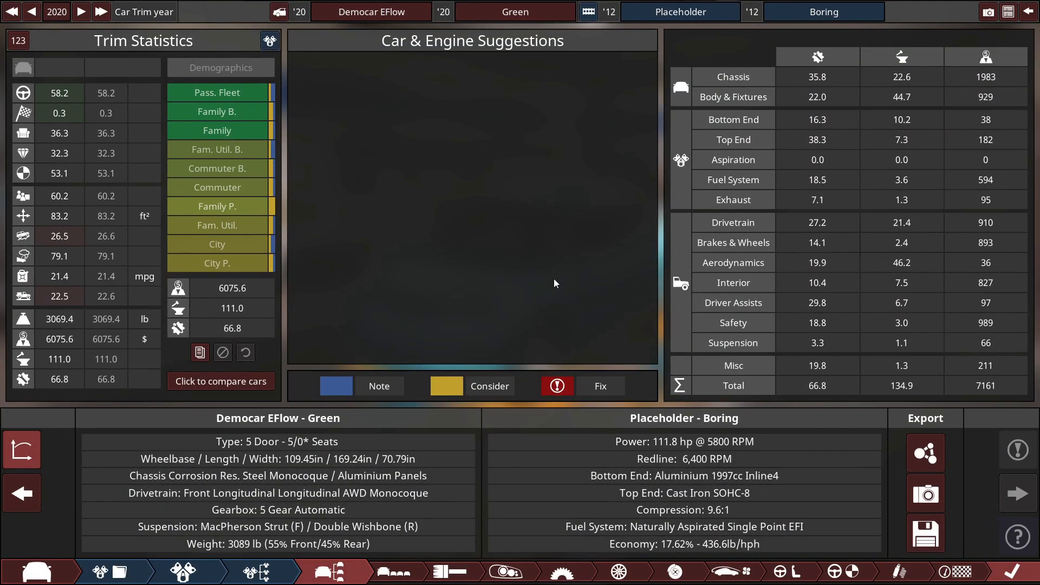
pyautogui.moveTo(621, 304)
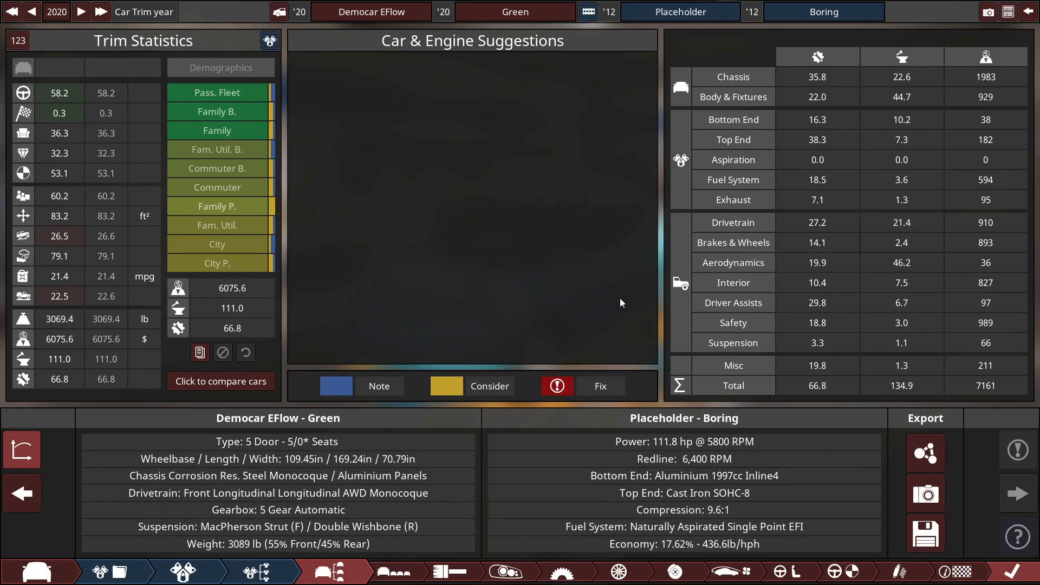
pyautogui.moveTo(661, 317)
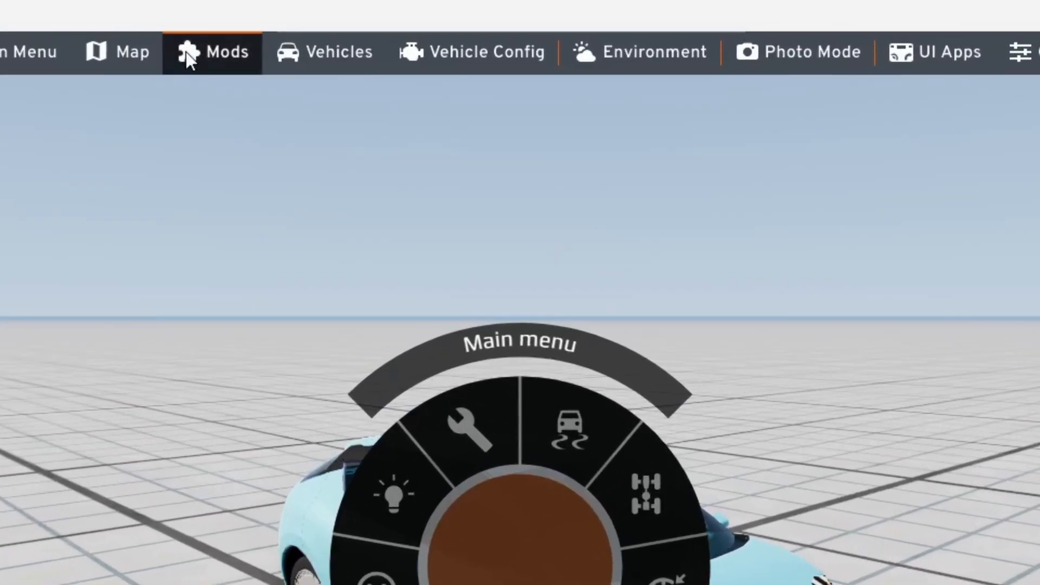
# Step: In the Mods manager, unpack conflated_democar_eflow_green and show its folder in File Explorer
pyautogui.click(212, 52)
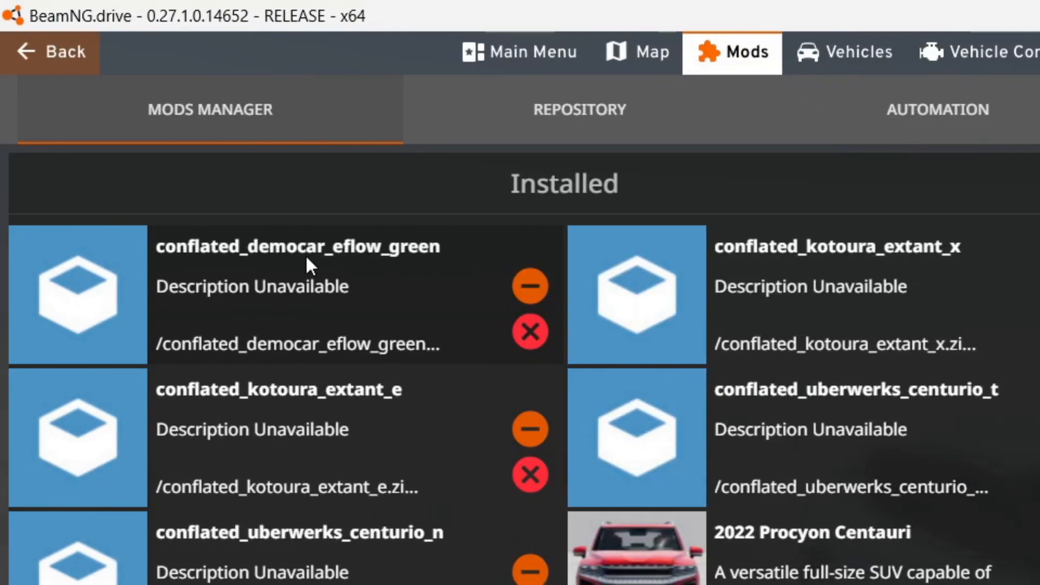
pyautogui.click(297, 246)
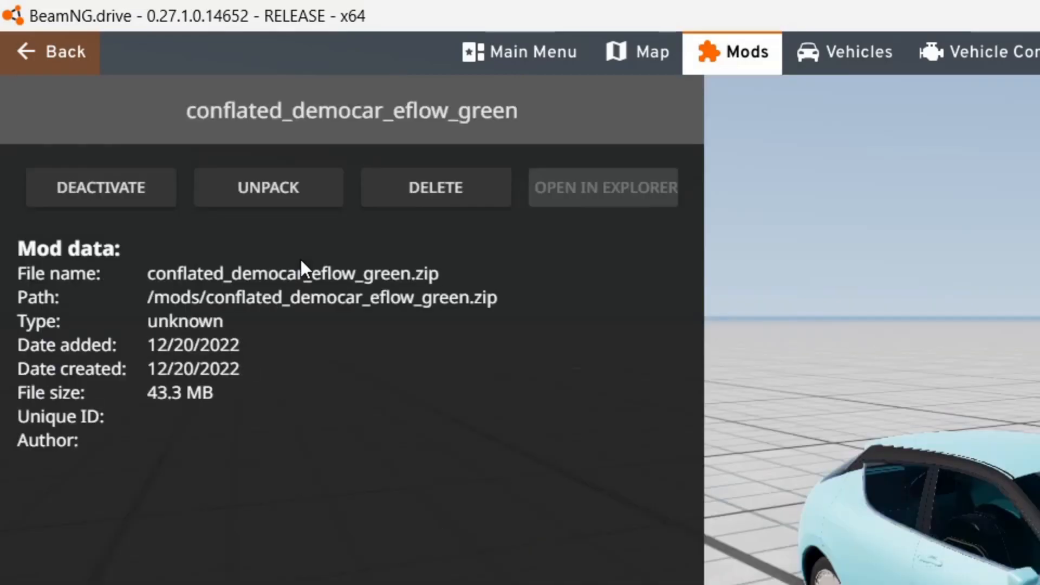
pyautogui.click(268, 187)
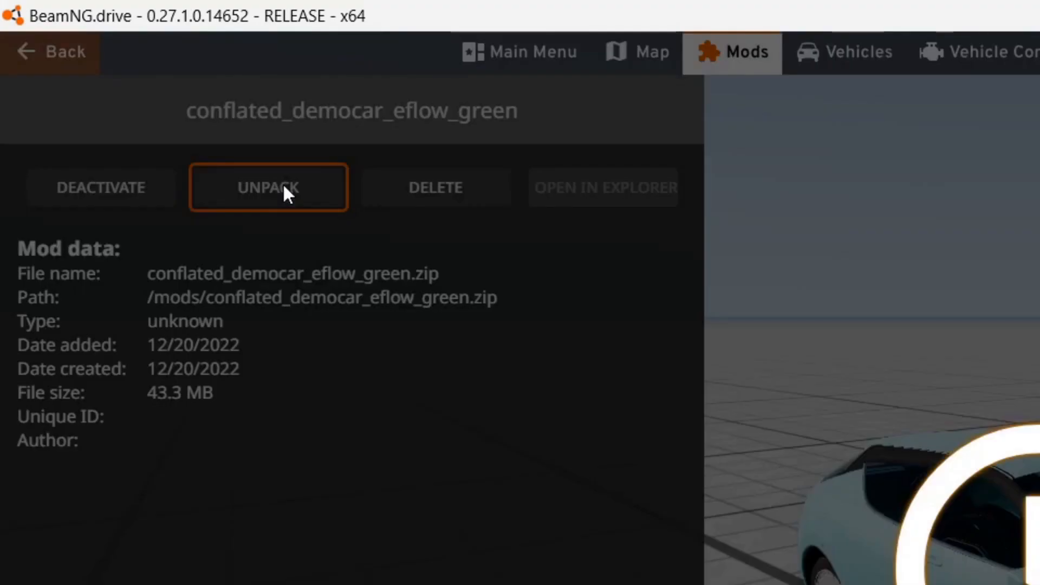
pyautogui.click(268, 187)
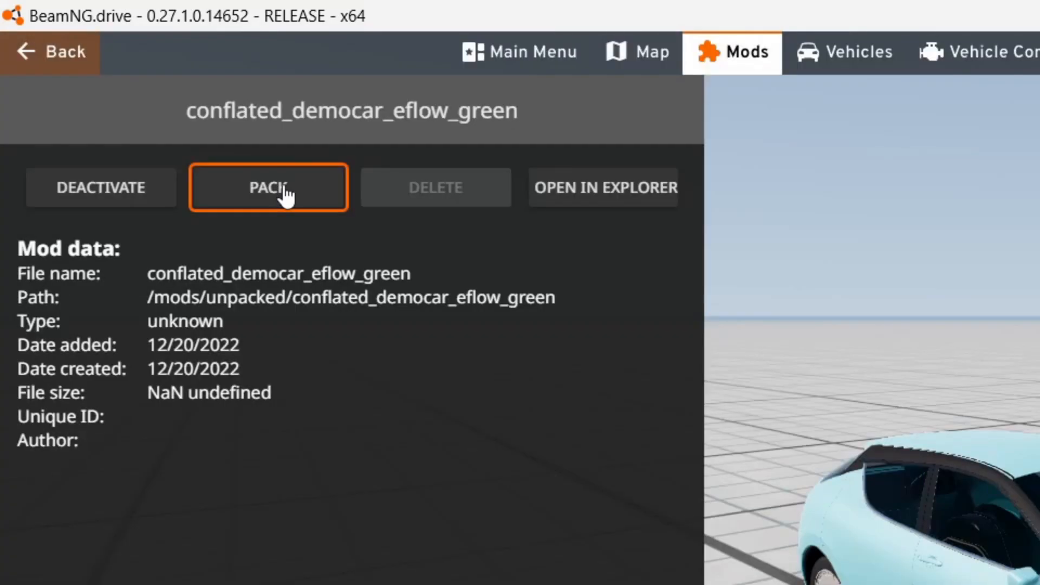
pyautogui.click(268, 187)
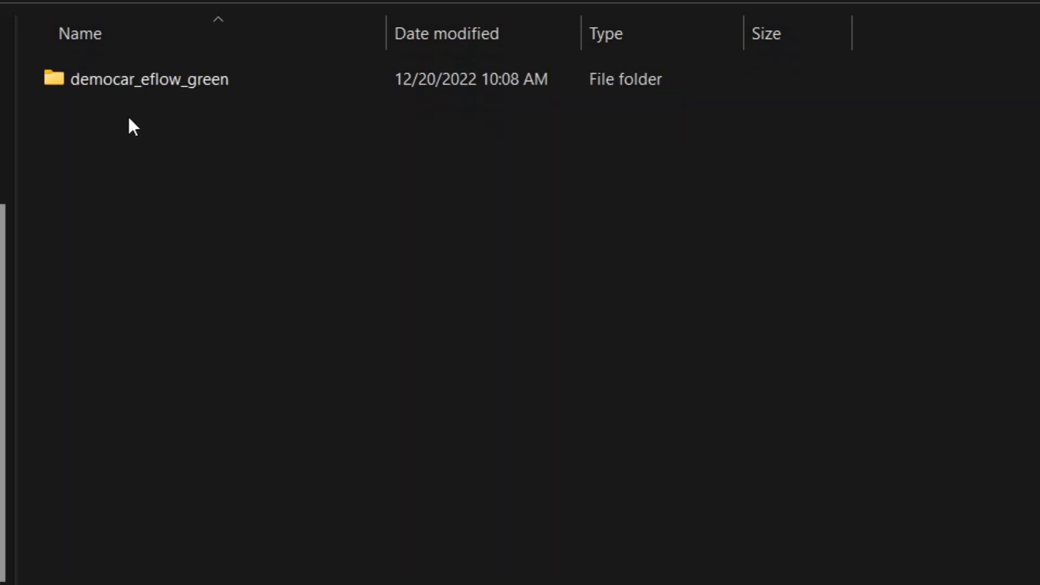
# Step: Open camso_electric_motor_c8504 from the democar_eflow_green/c8504 folder in Notepad
pyautogui.doubleClick(148, 80)
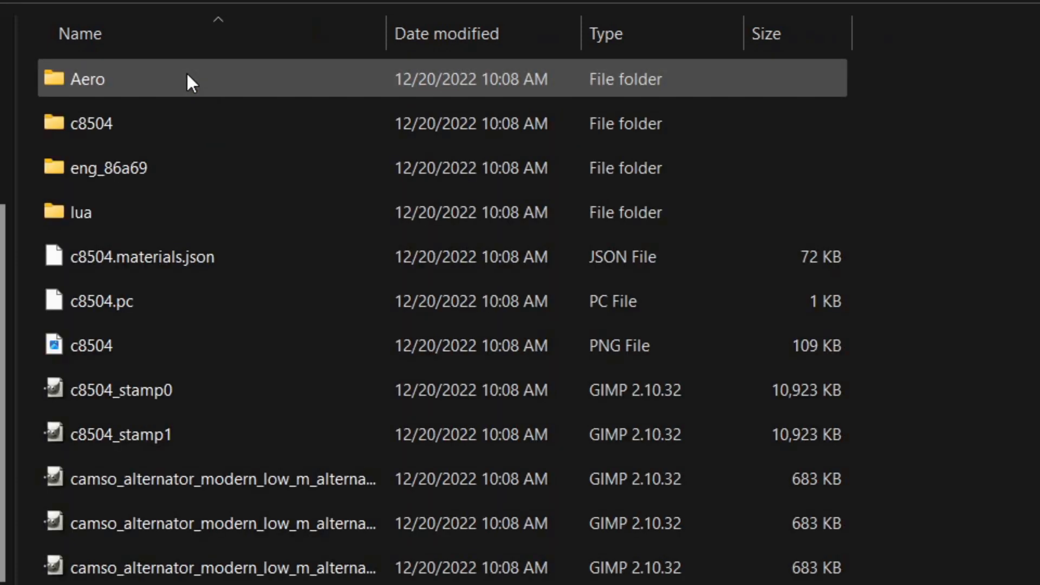
pyautogui.click(79, 212)
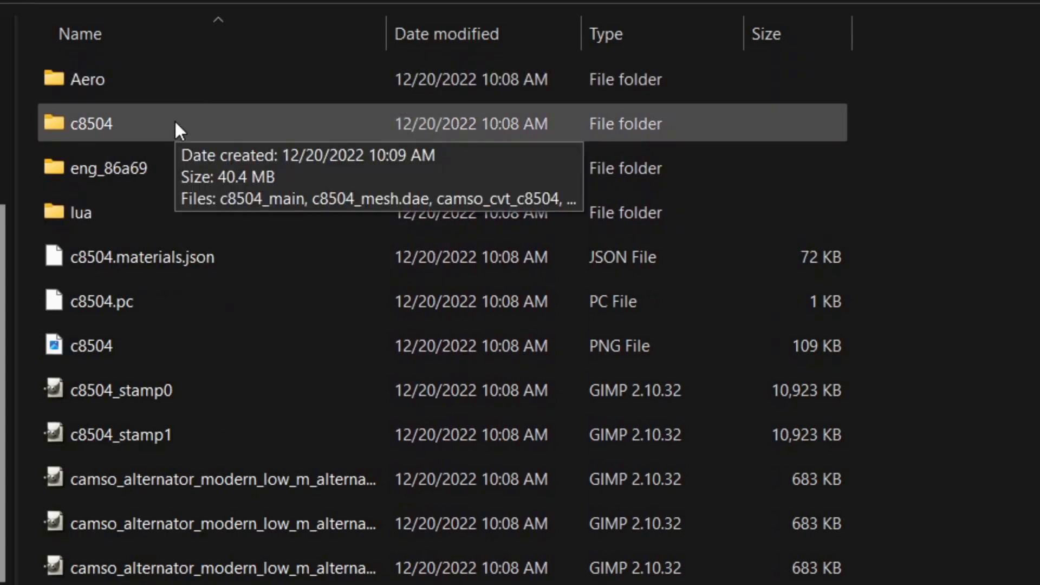
pyautogui.moveTo(79, 146)
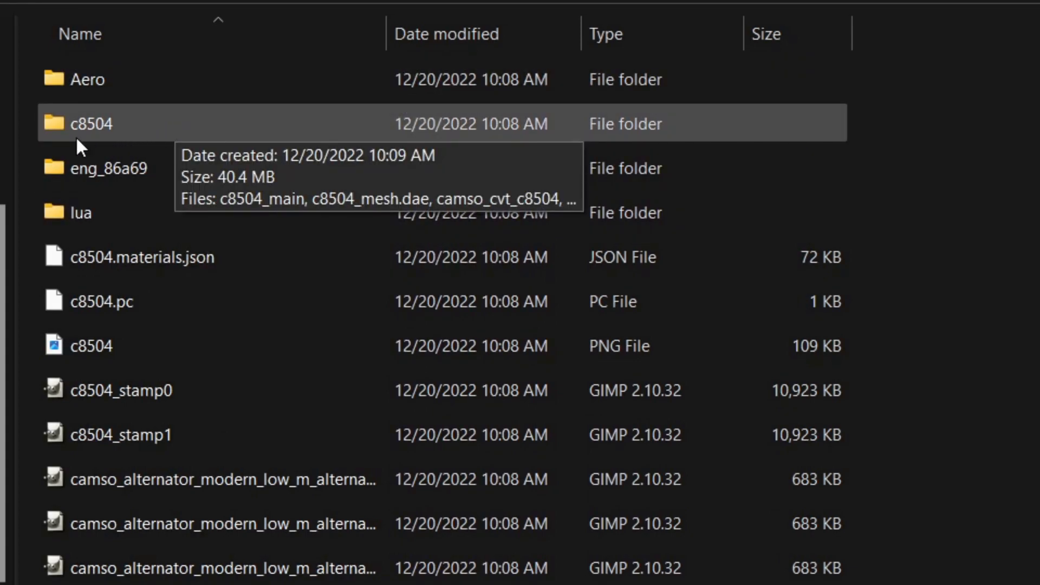
pyautogui.moveTo(112, 93)
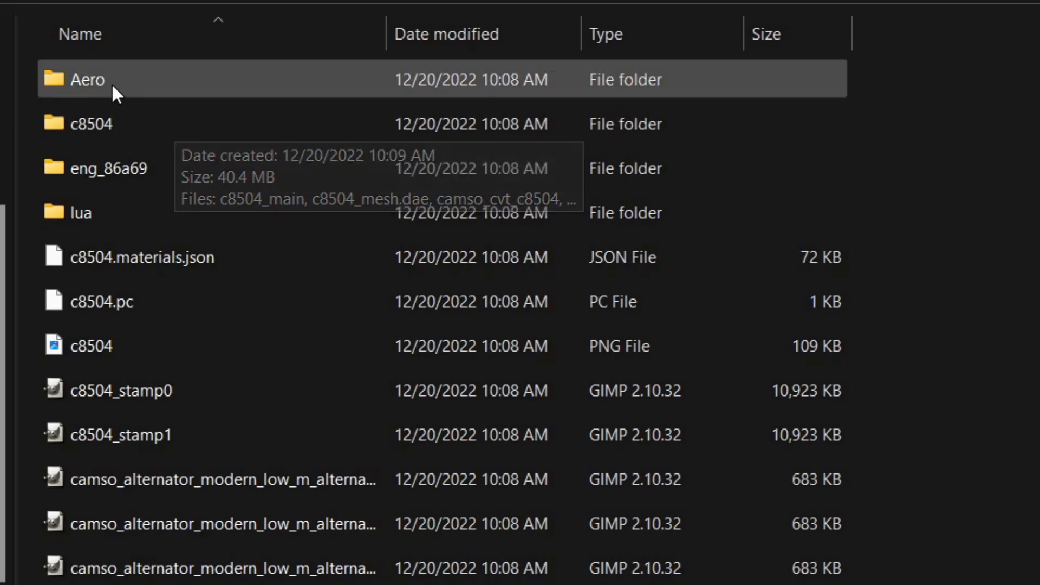
pyautogui.moveTo(79, 212)
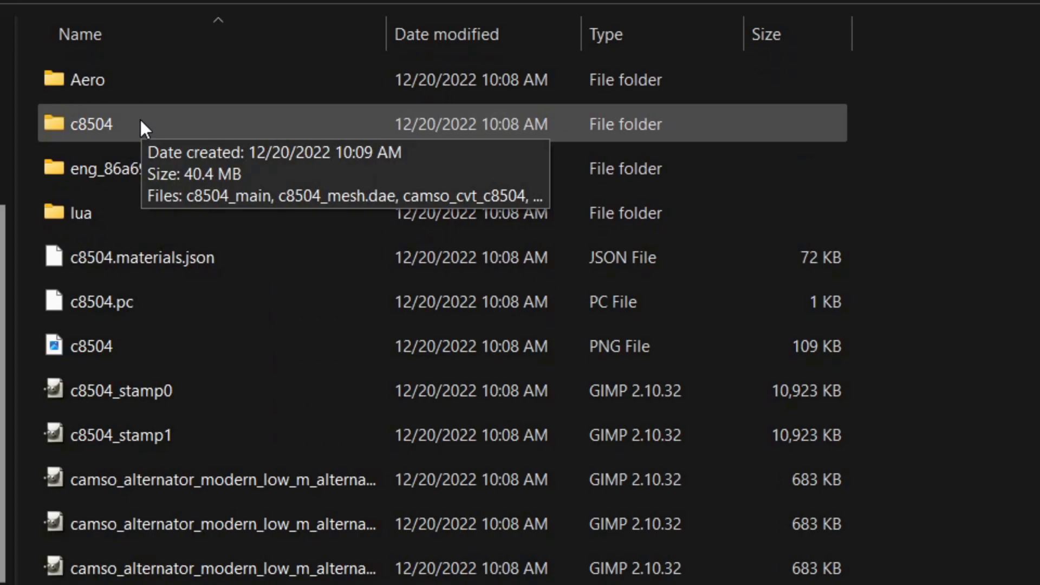
pyautogui.scroll(-3)
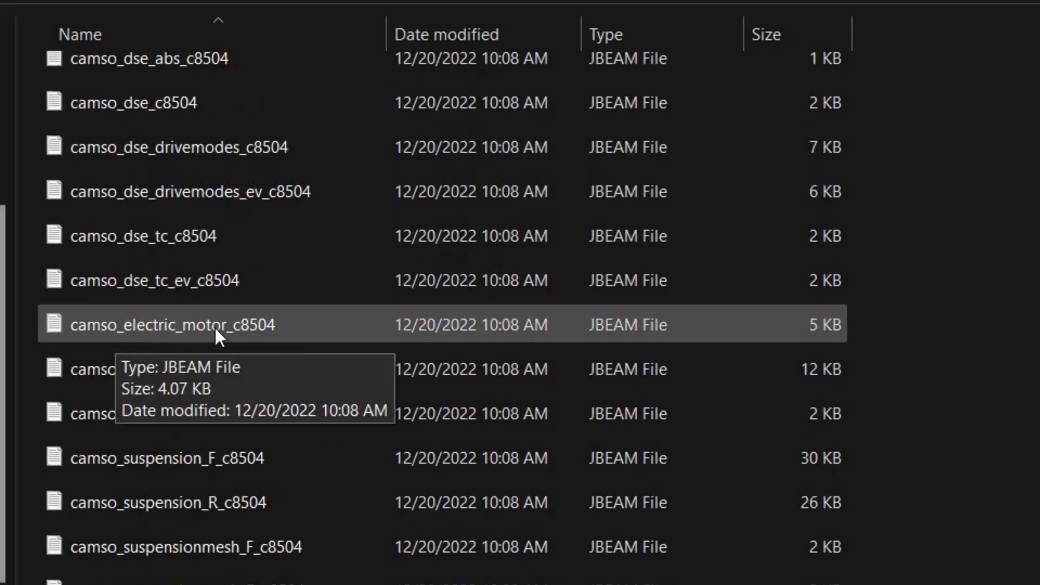
pyautogui.moveTo(229, 328)
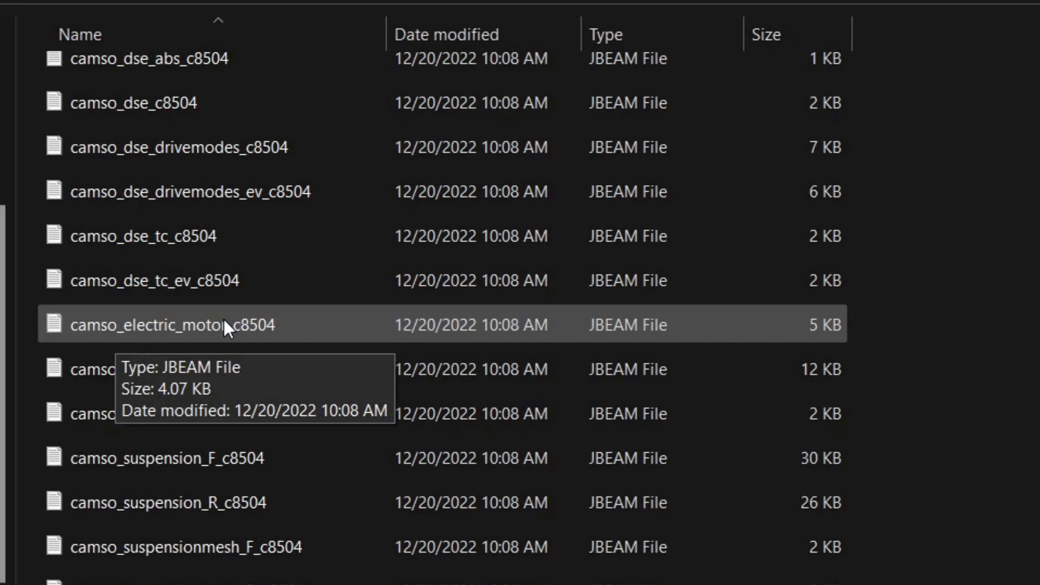
pyautogui.doubleClick(161, 324)
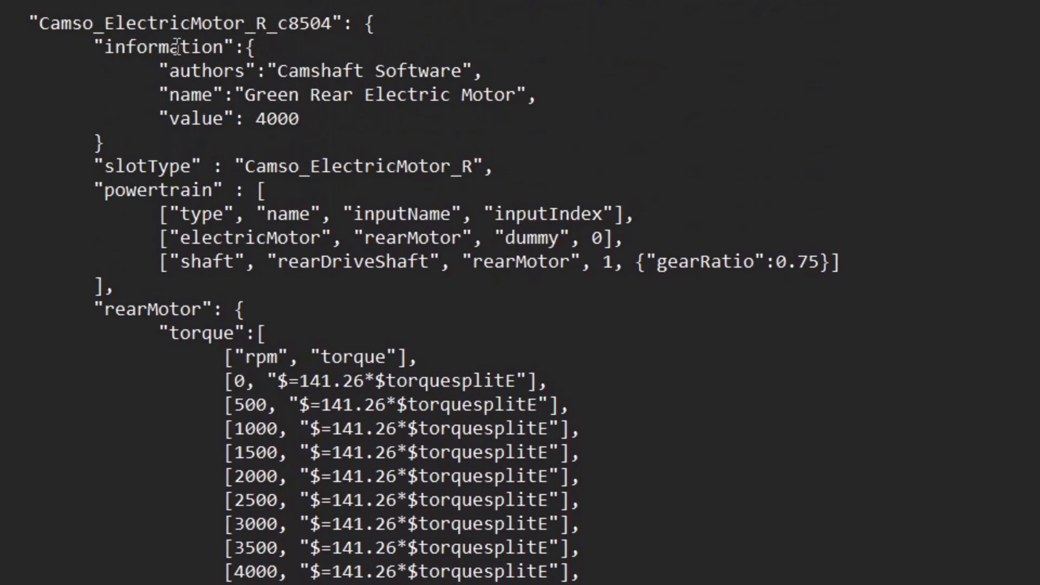
# Step: Bring the rearMotor torque array into view and select its 0 rpm formula
pyautogui.scroll(-3)
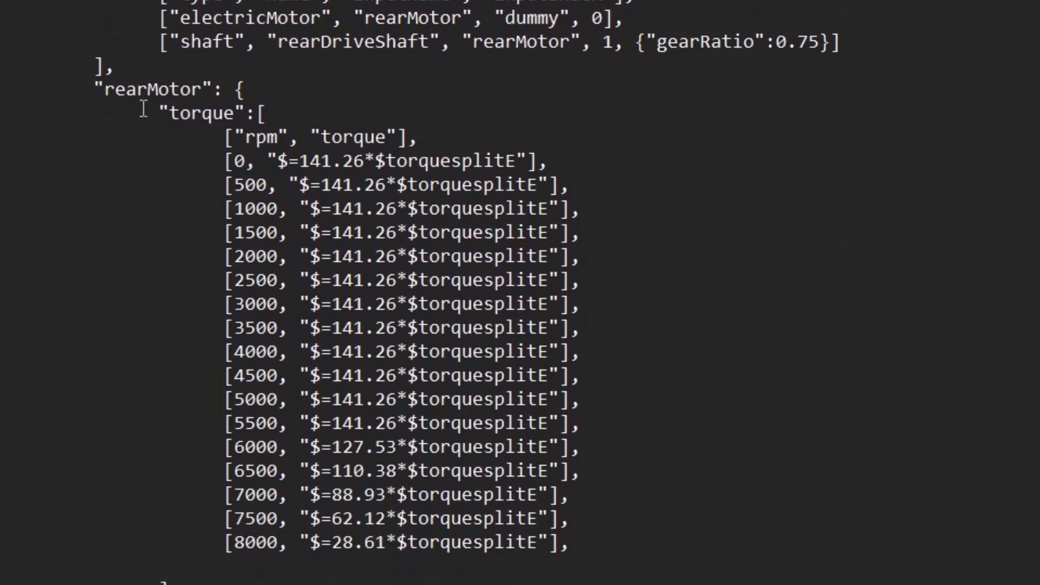
pyautogui.scroll(-3)
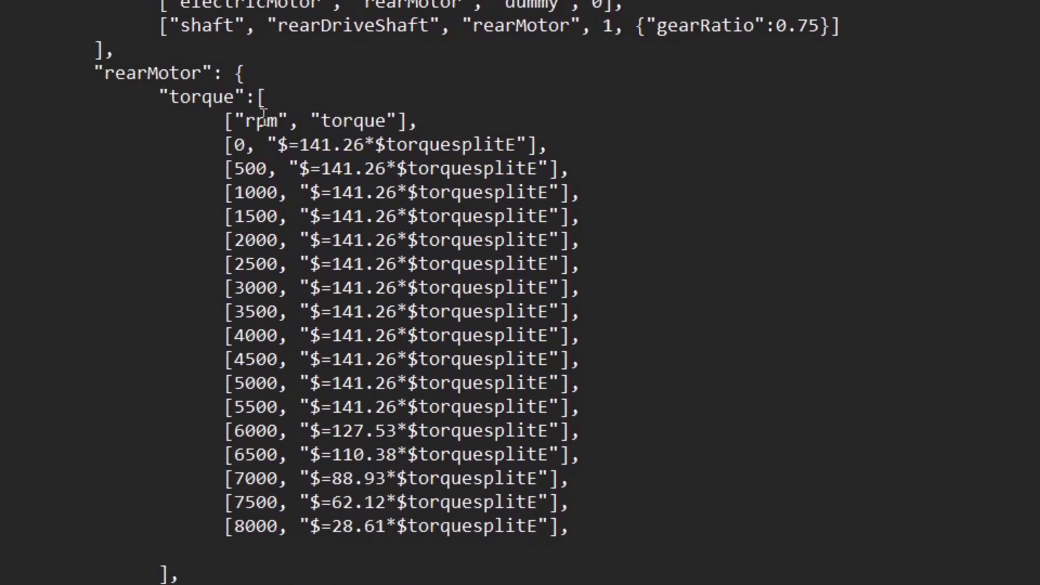
pyautogui.scroll(-3)
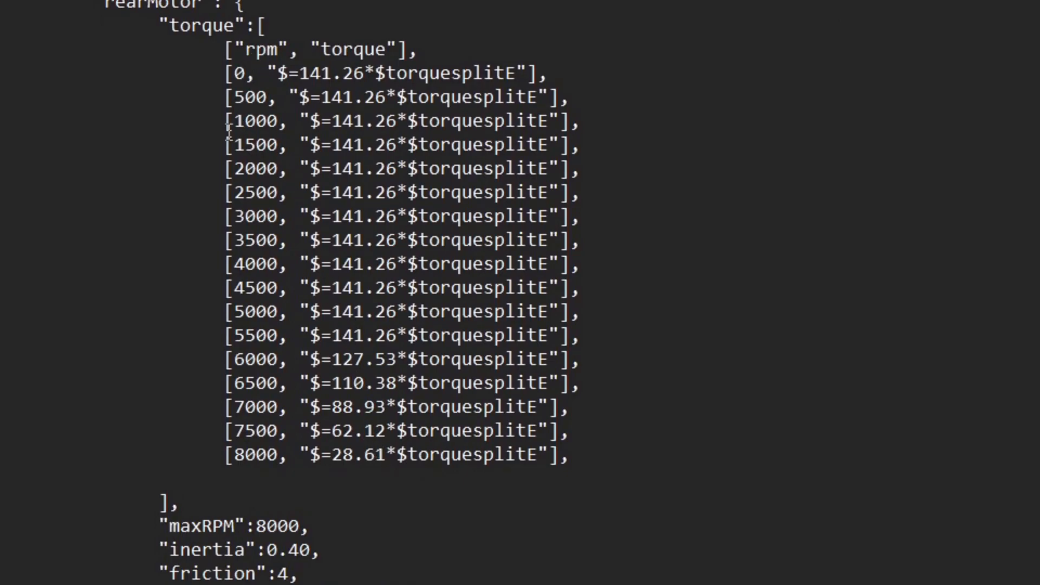
pyautogui.moveTo(262, 215)
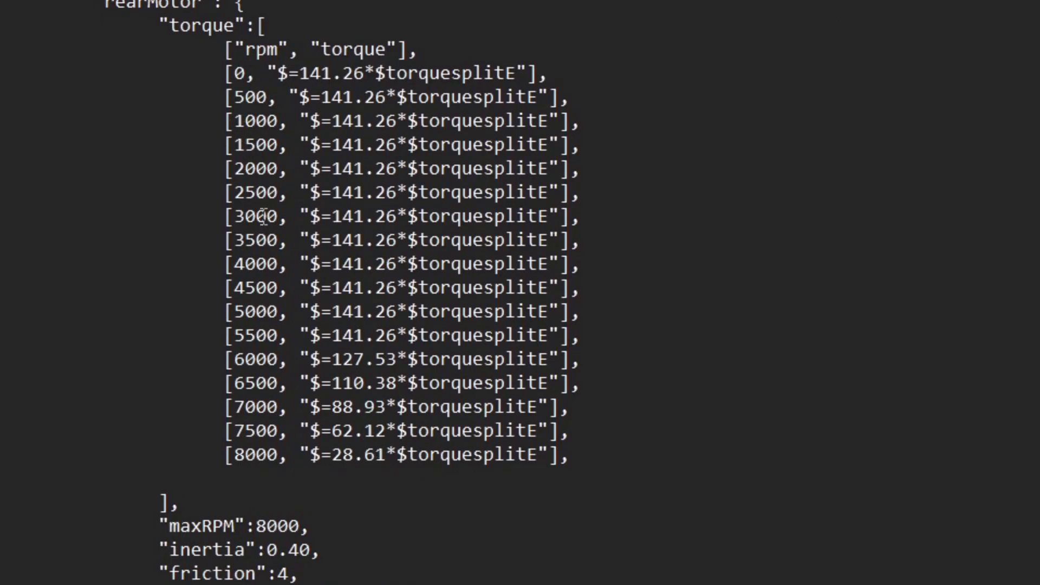
pyautogui.moveTo(249, 98)
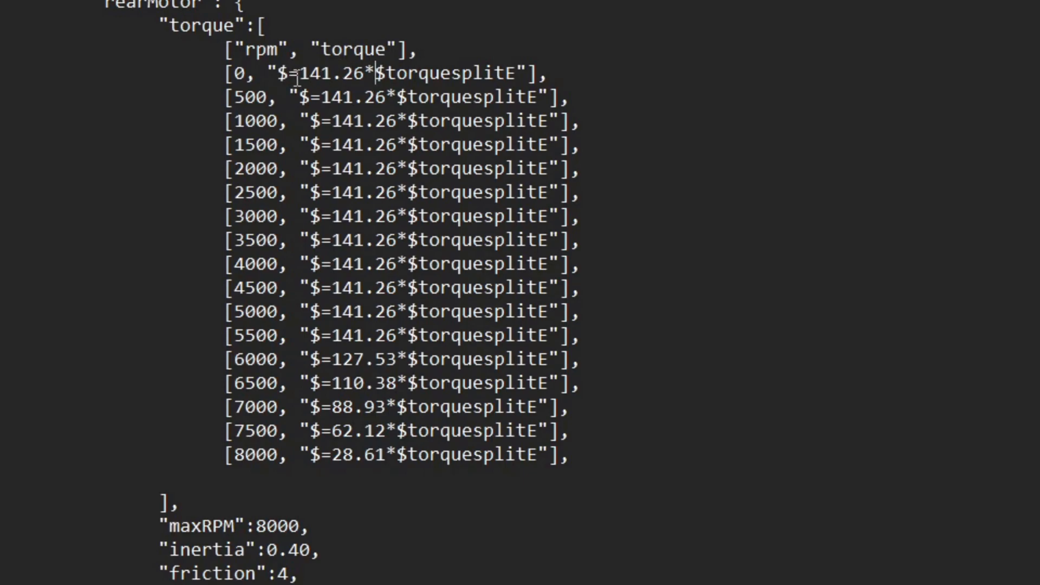
pyautogui.doubleClick(330, 72)
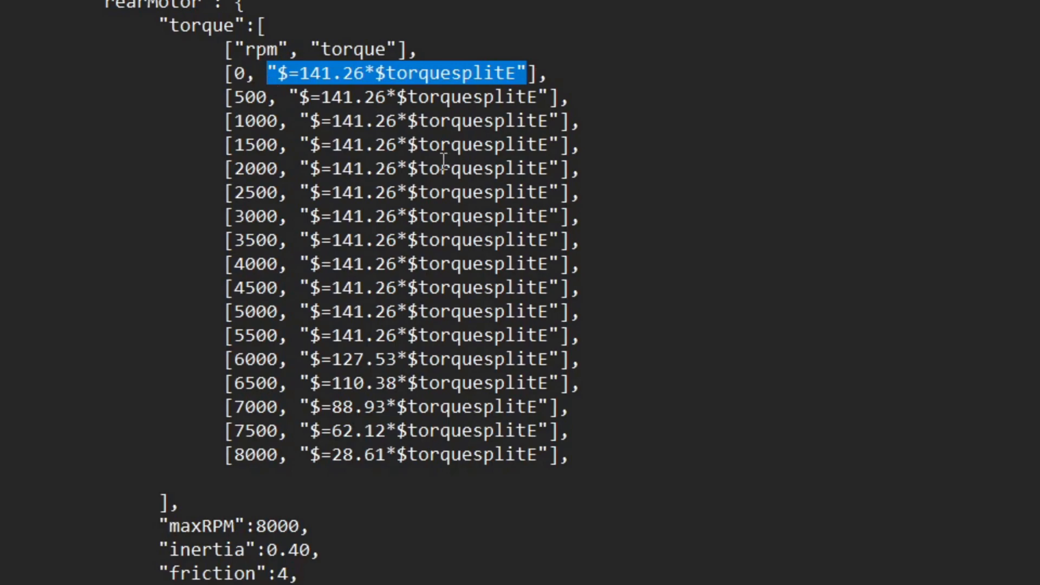
# Step: Replace the rear motor's low-to-mid rpm torque formulas with 500, then 400 and 300
pyautogui.write('500],')
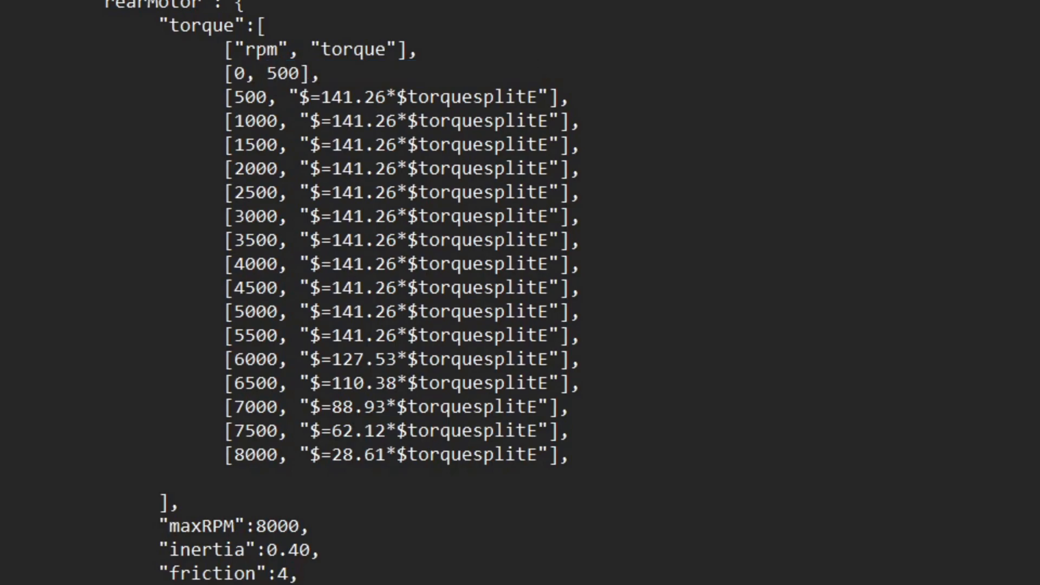
pyautogui.doubleClick(282, 72)
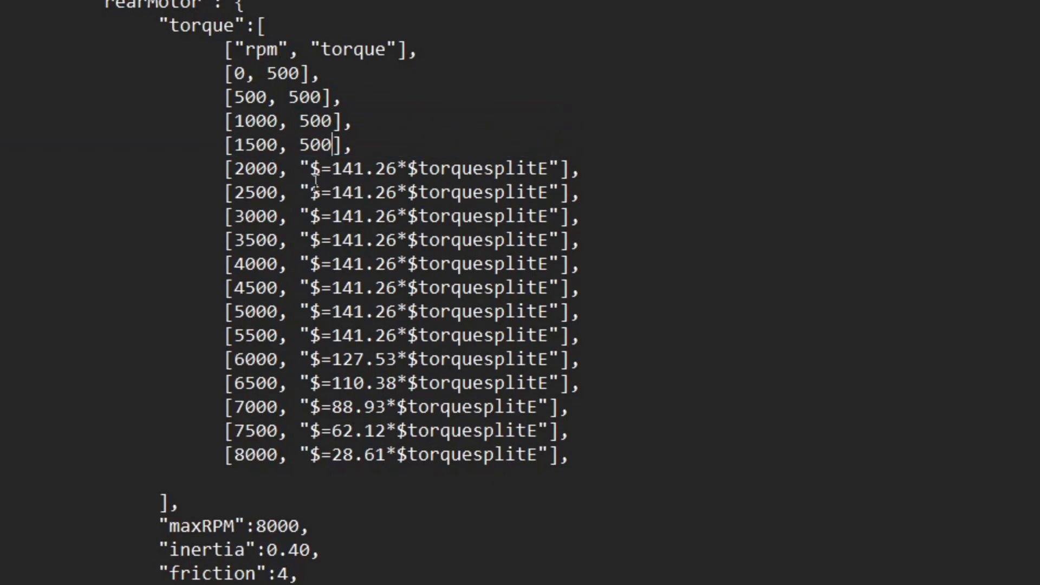
pyautogui.moveTo(302, 169); pyautogui.dragTo(544, 169)
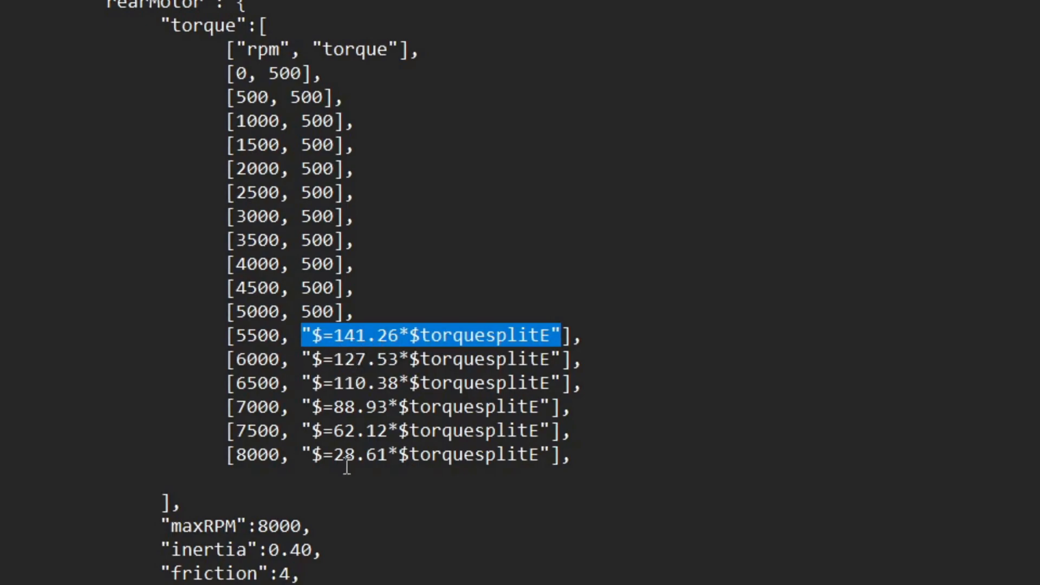
pyautogui.write('500, 500],')
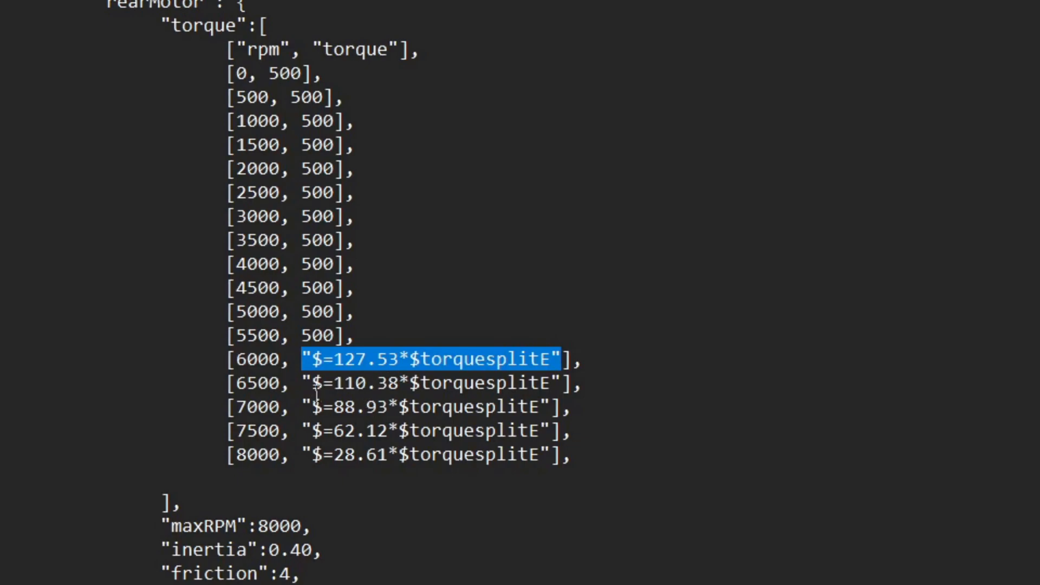
pyautogui.write('400],')
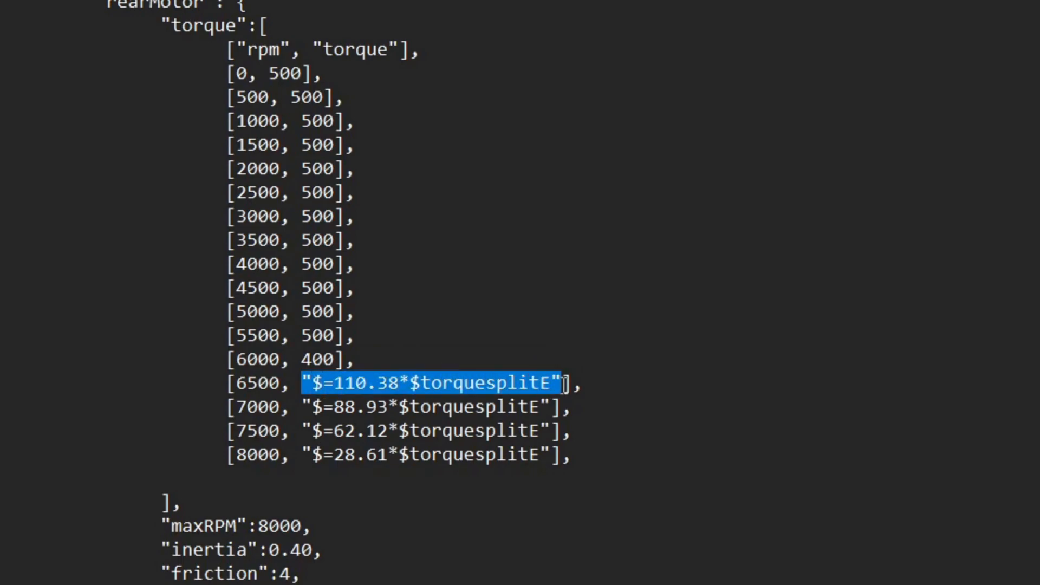
pyautogui.write('300],')
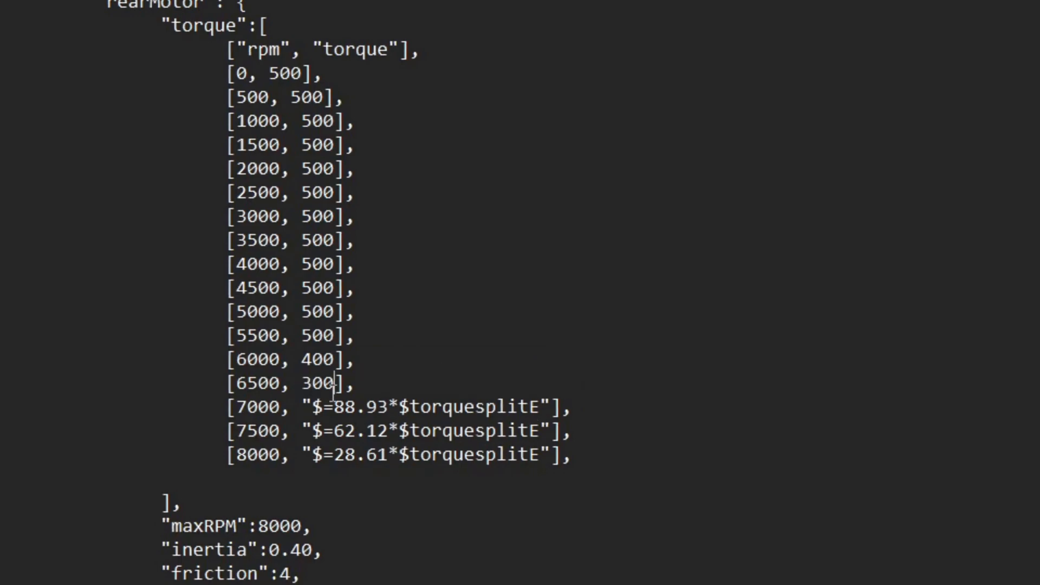
# Step: Set the 7000-8000 rpm torque entries to 200, 150 and 100
pyautogui.doubleClick(425, 406)
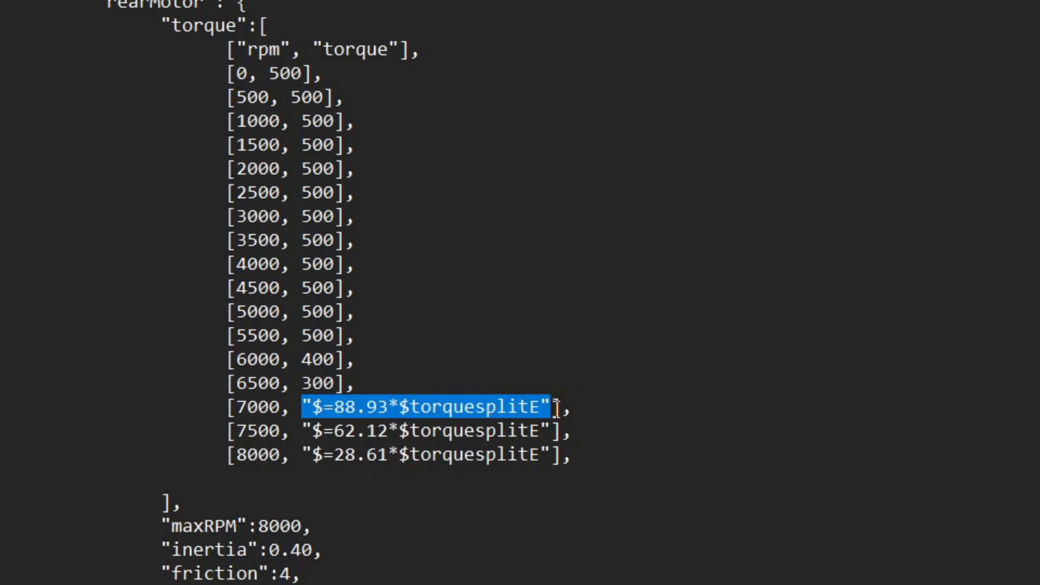
pyautogui.write('200],')
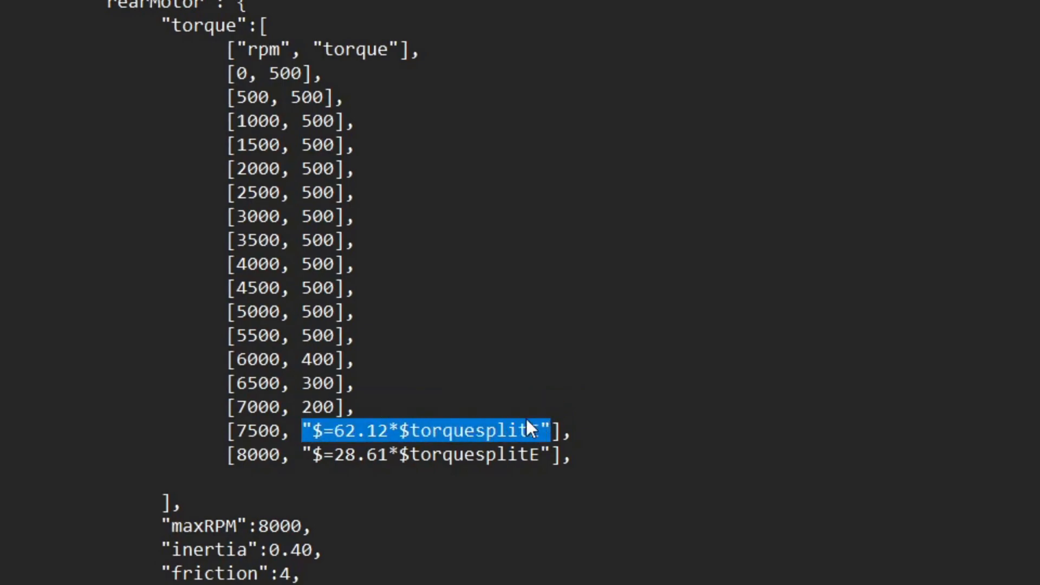
pyautogui.write('150],')
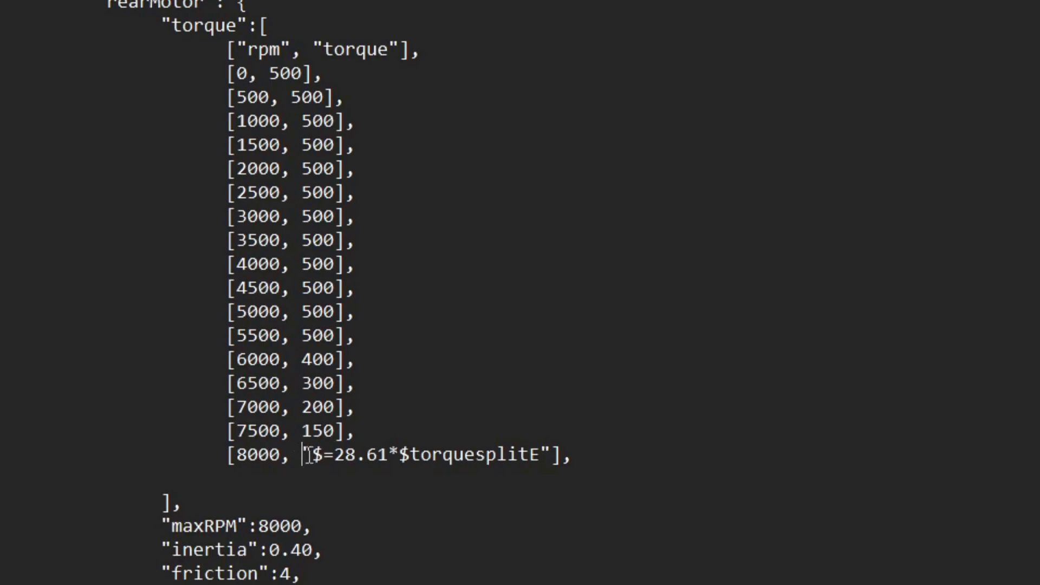
pyautogui.write('1],')
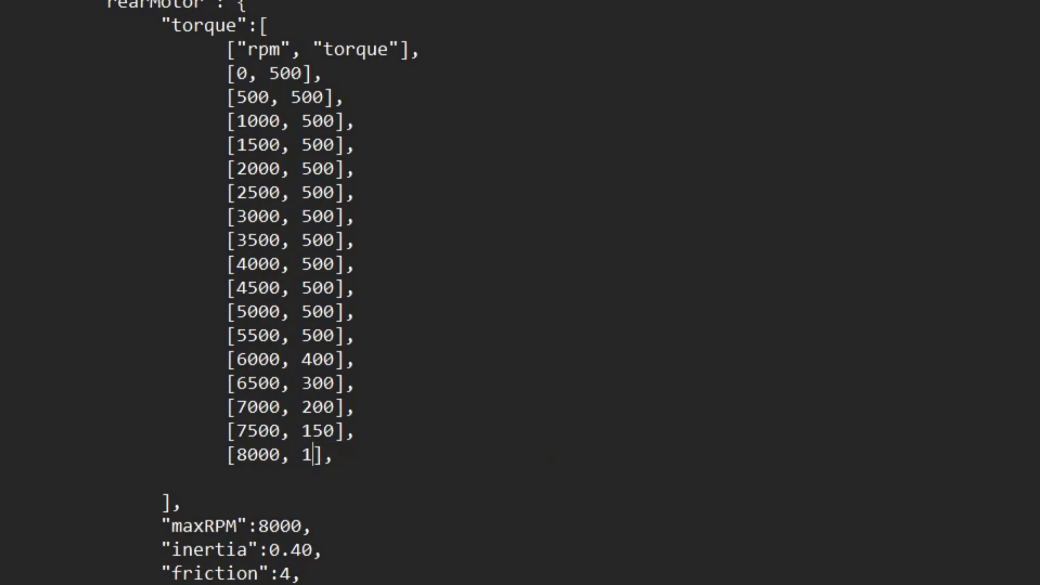
pyautogui.write('00')
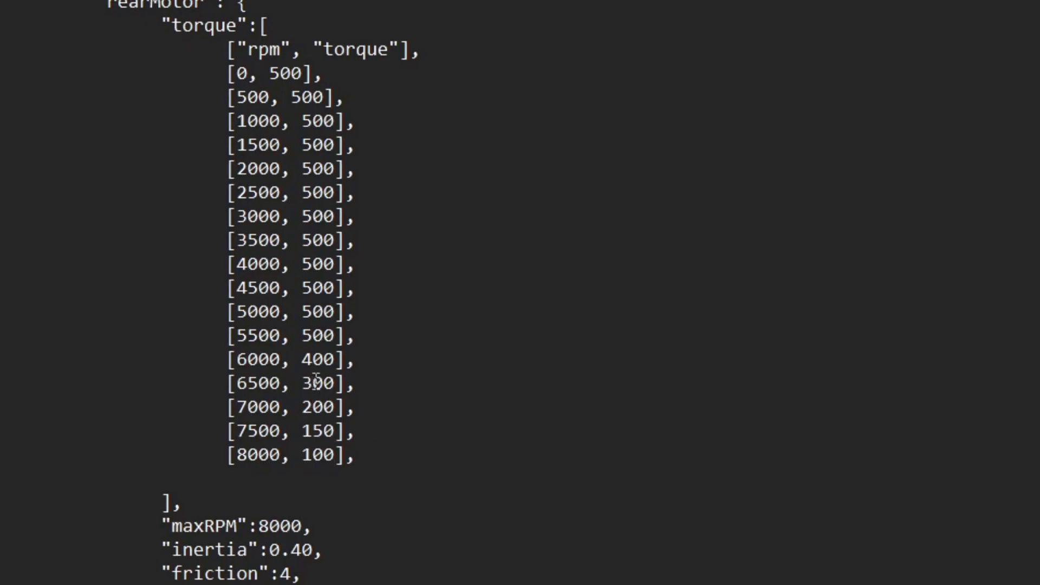
pyautogui.scroll(-3)
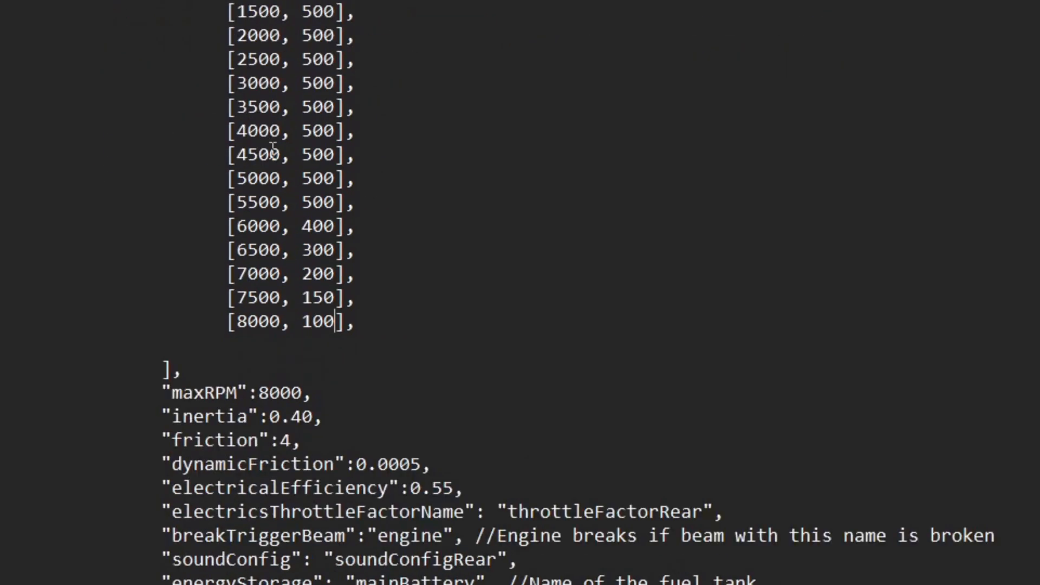
# Step: Copy the rearMotor torque rows over the frontMotor torque array
pyautogui.scroll(3)
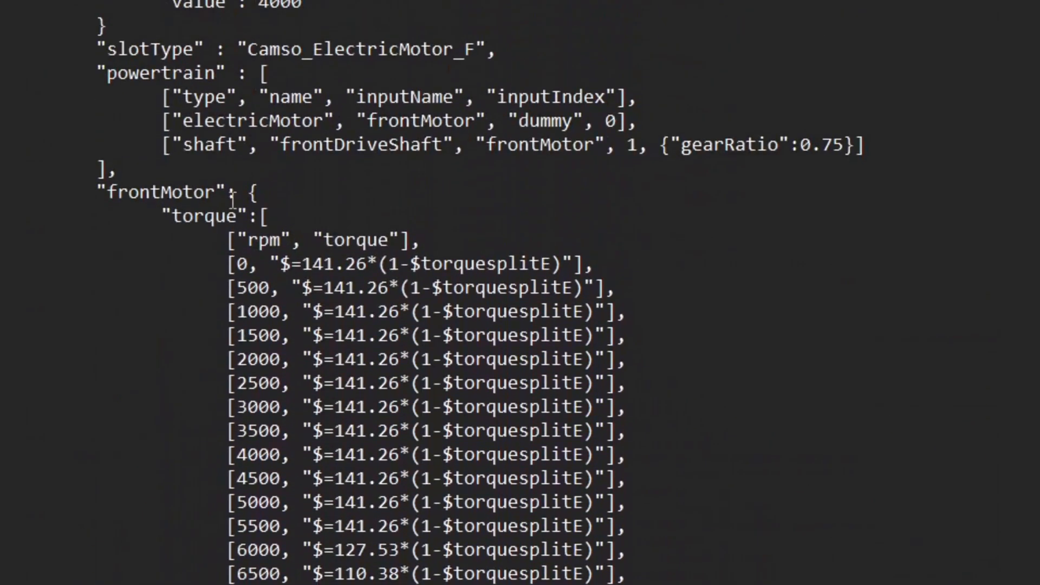
pyautogui.scroll(-3)
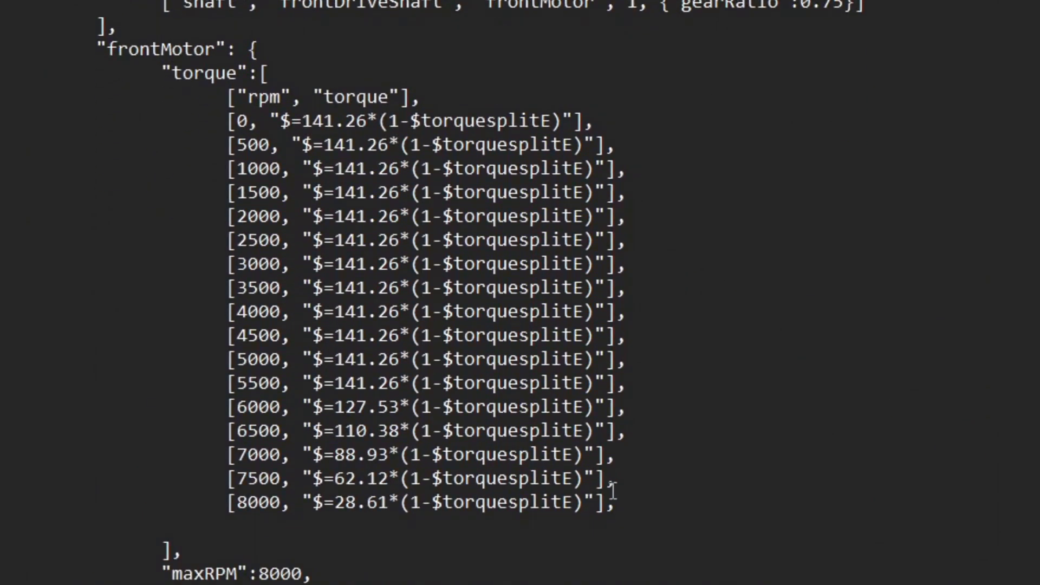
pyautogui.scroll(-3)
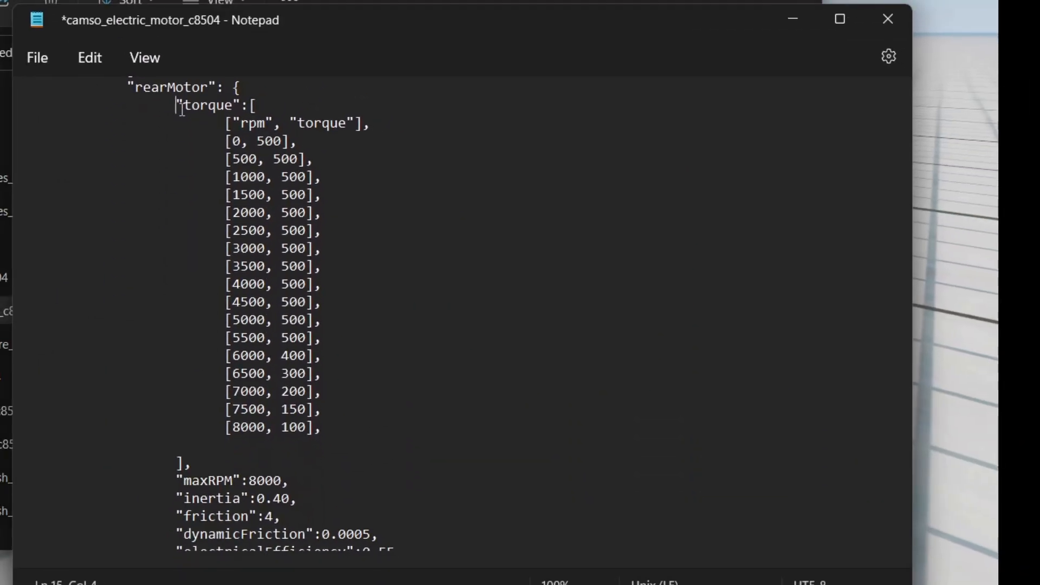
pyautogui.moveTo(177, 105); pyautogui.dragTo(320, 356)
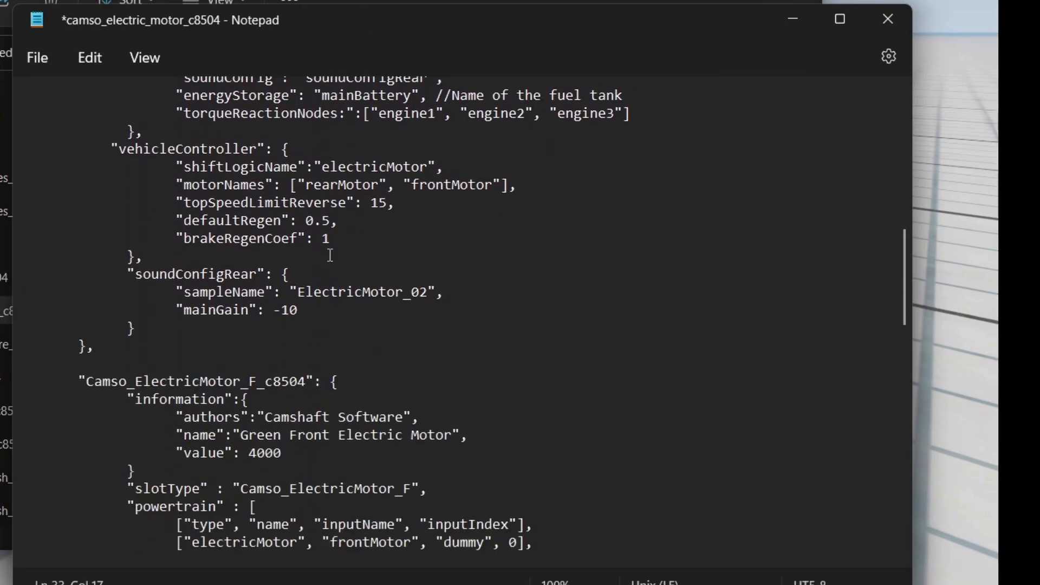
pyautogui.scroll(-3)
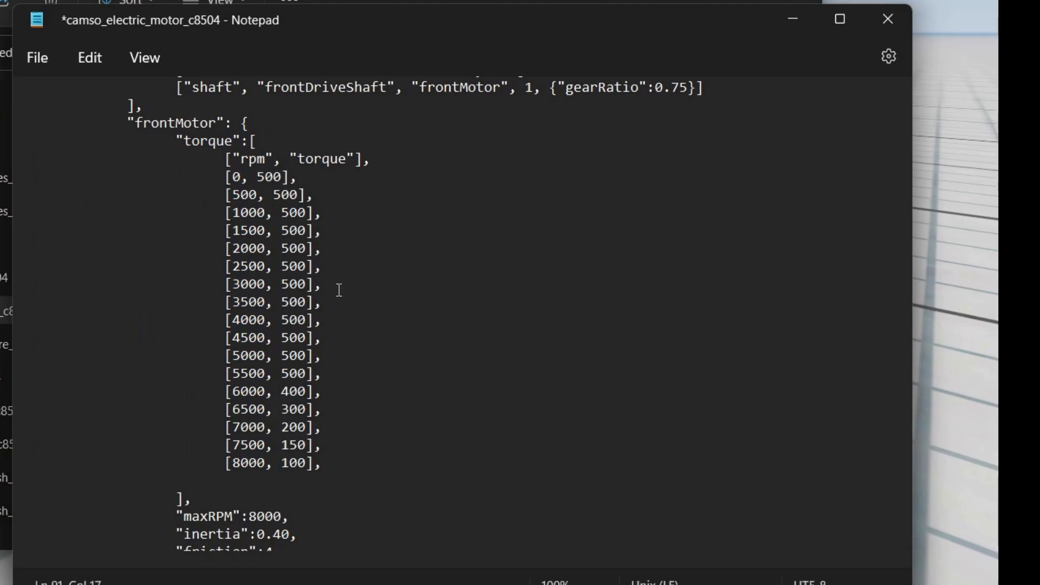
# Step: Save the edited camso_electric_motor_c8504 file
pyautogui.click(37, 57)
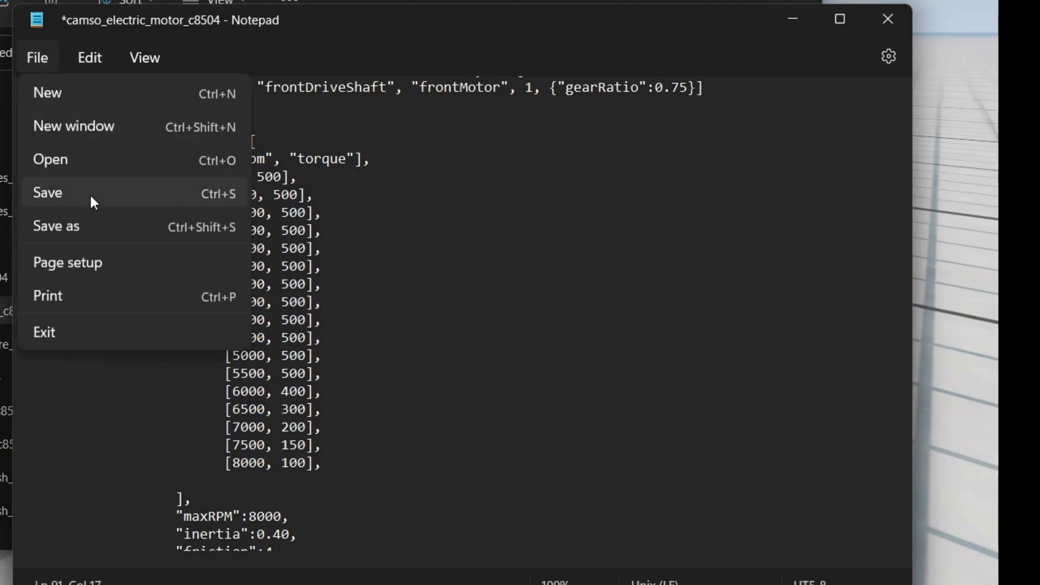
pyautogui.click(47, 192)
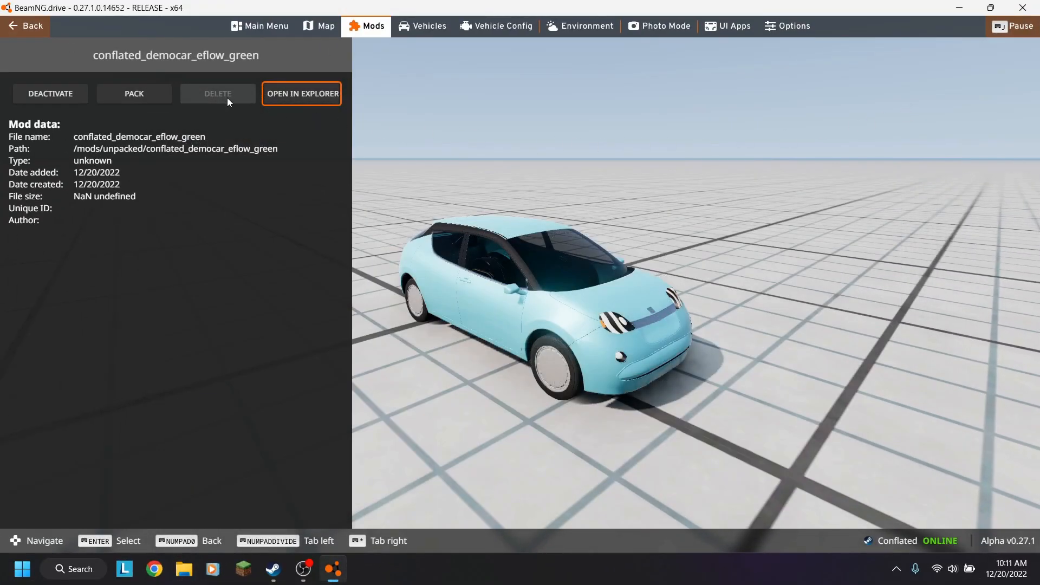
# Step: Pack conflated_democar_eflow_green back into its mod archive
pyautogui.click(133, 93)
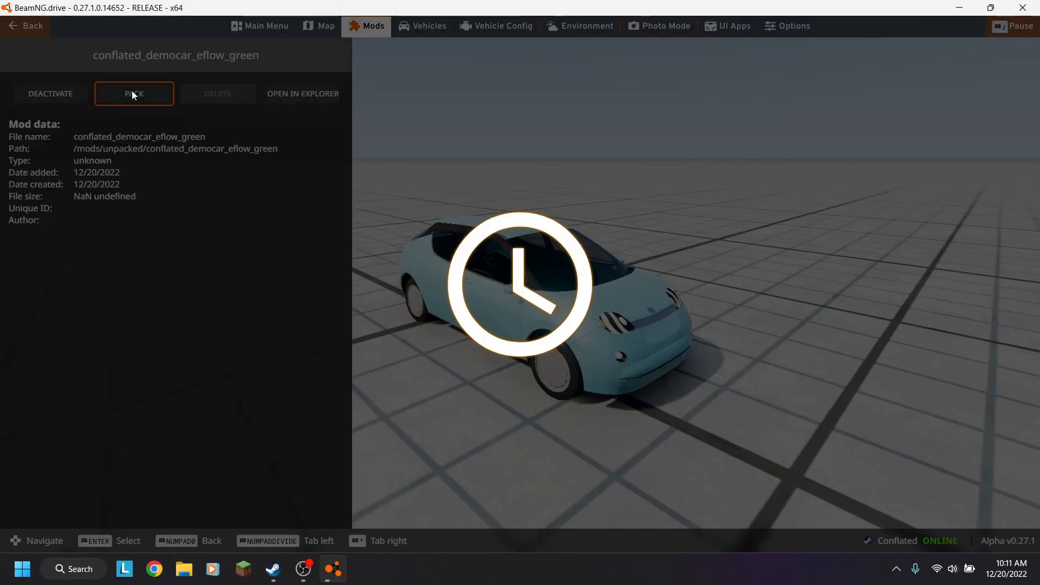
pyautogui.click(290, 54)
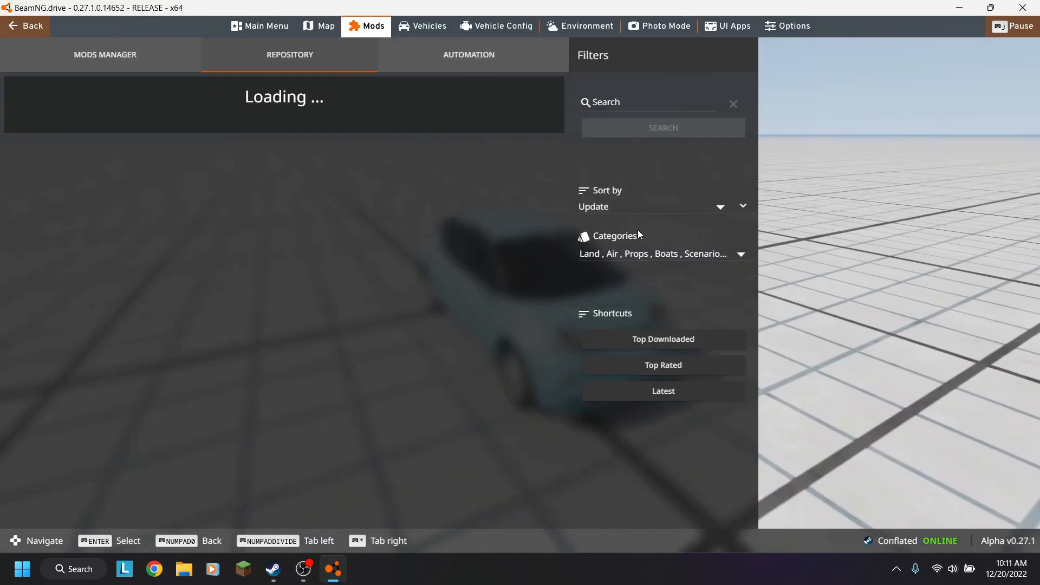